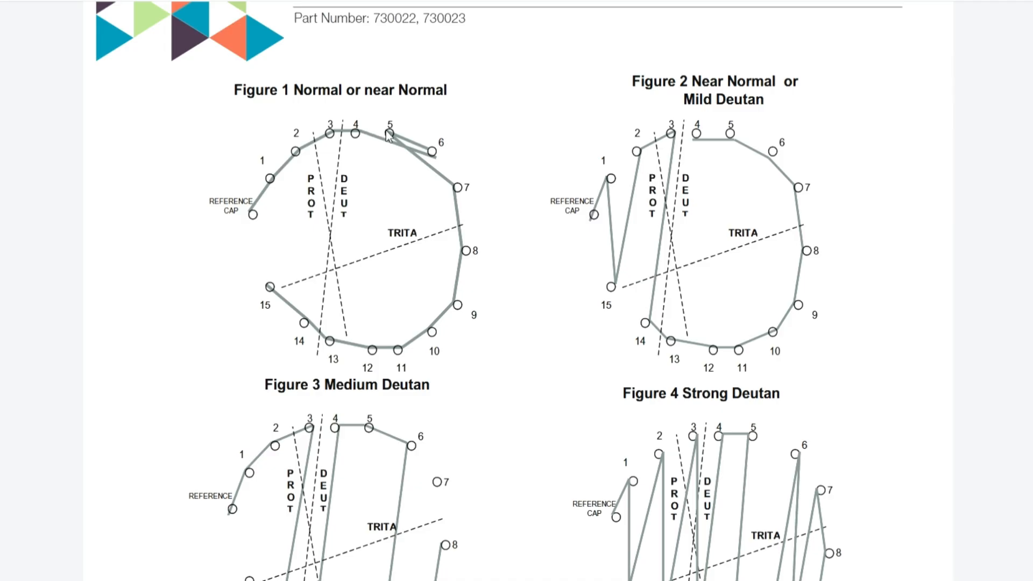
mouse_move(427, 160)
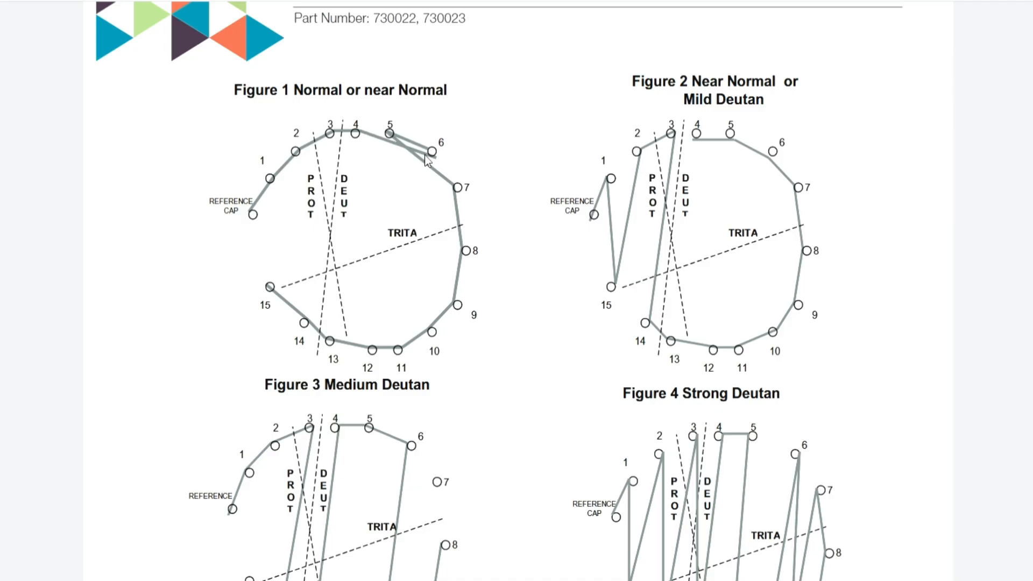
mouse_move(389, 148)
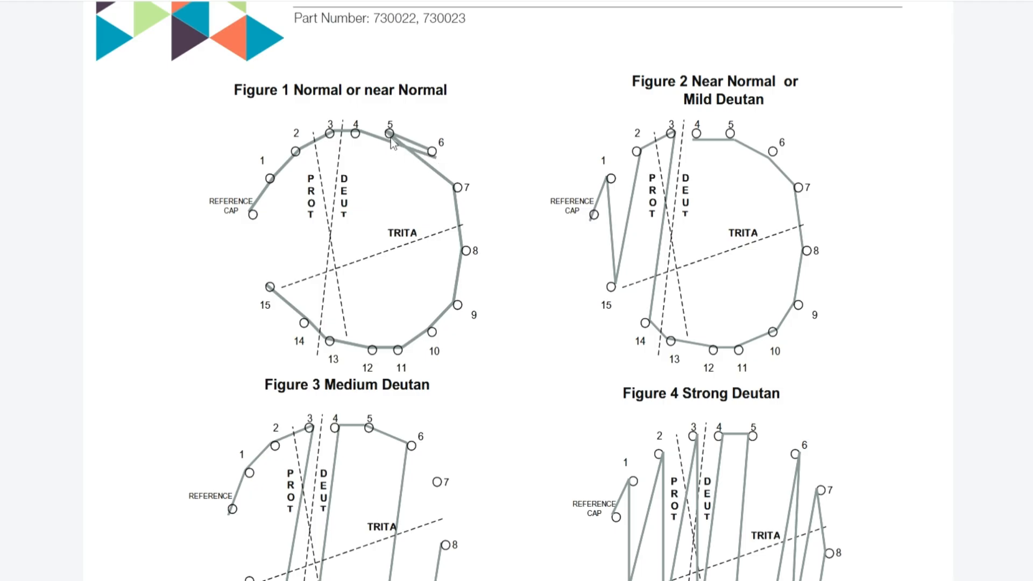
mouse_move(463, 266)
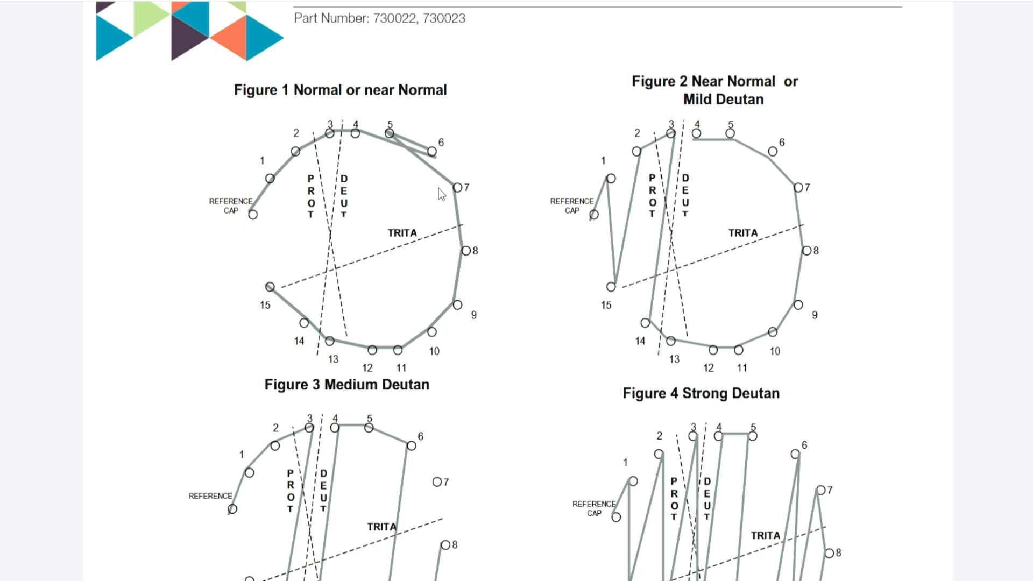
mouse_move(400, 138)
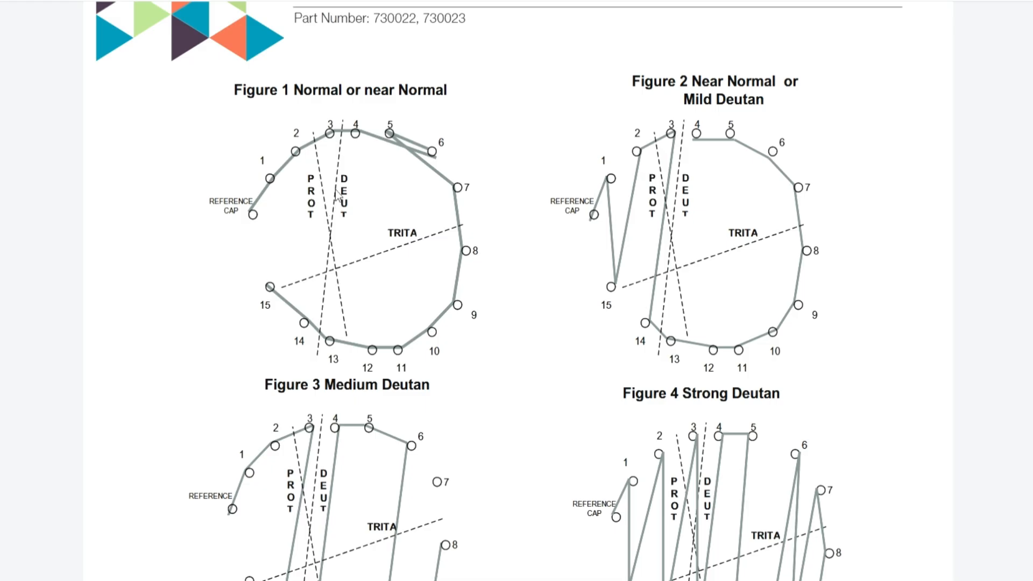
mouse_move(367, 245)
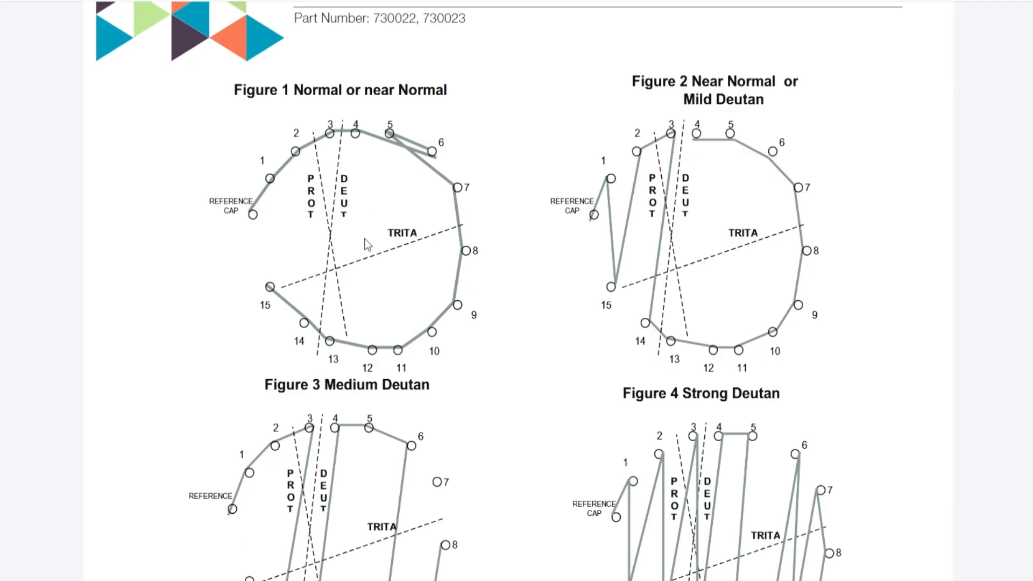
mouse_move(329, 239)
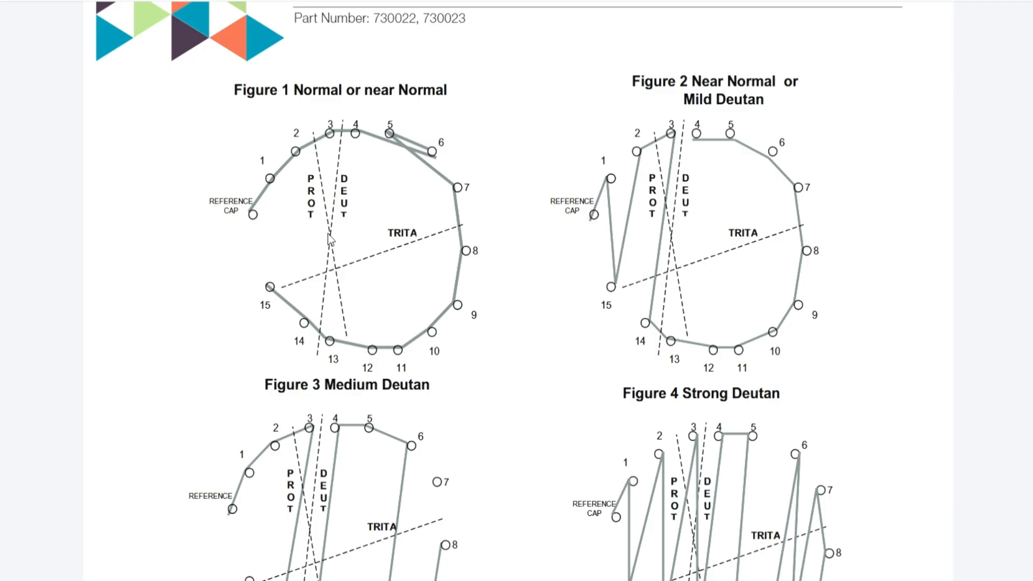
mouse_move(388, 238)
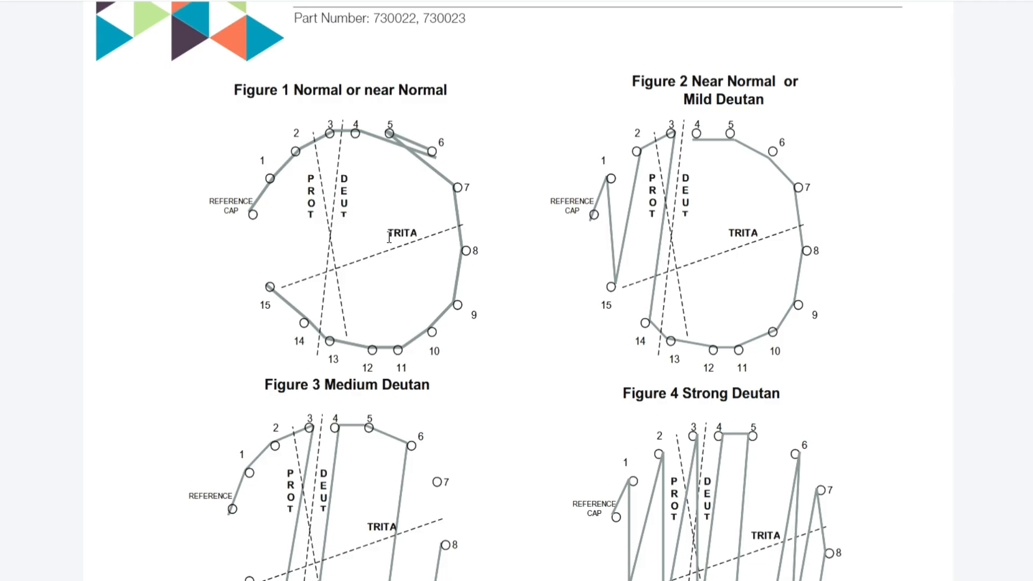
mouse_move(645, 191)
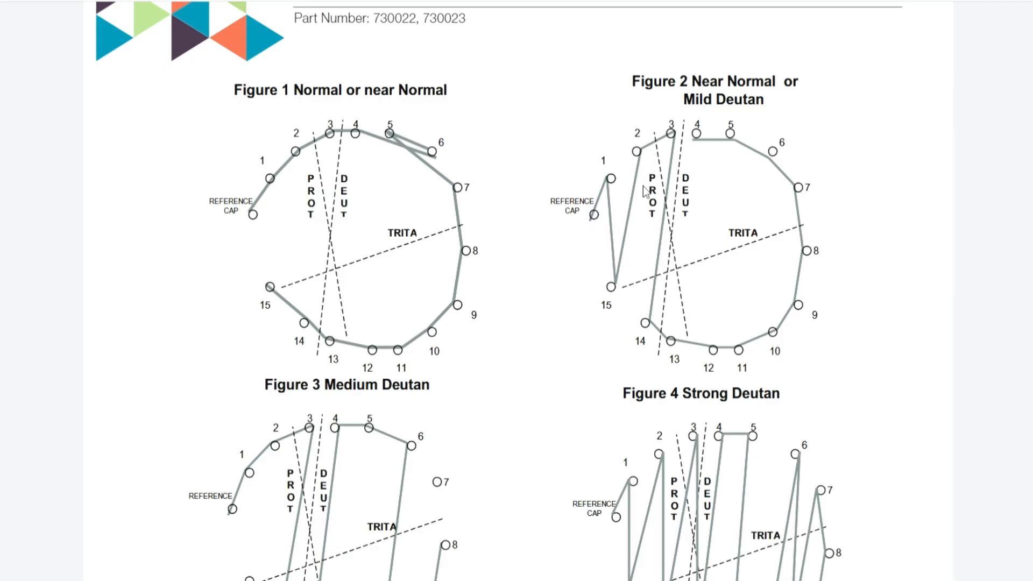
mouse_move(643, 219)
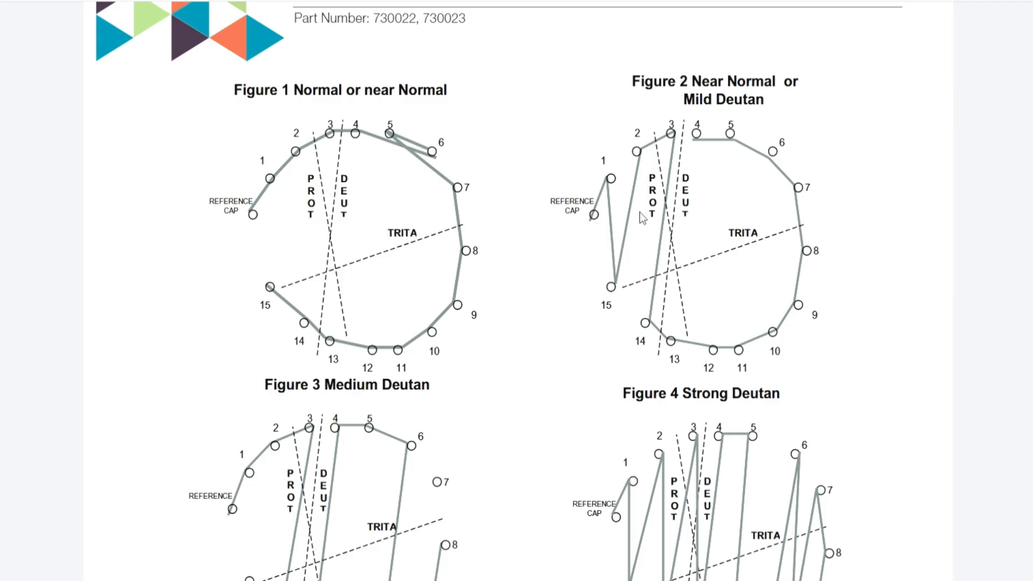
mouse_move(645, 236)
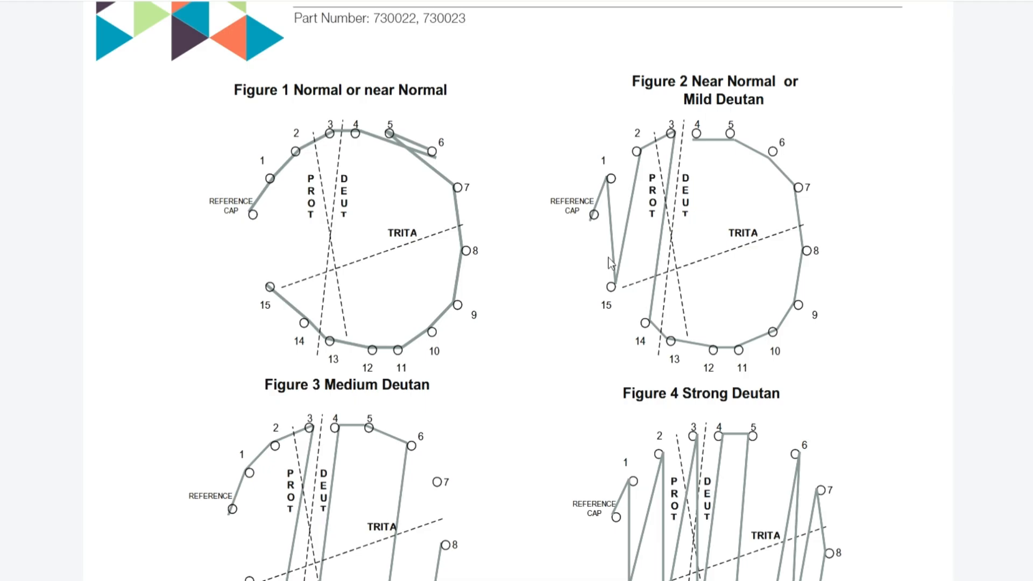
mouse_move(614, 291)
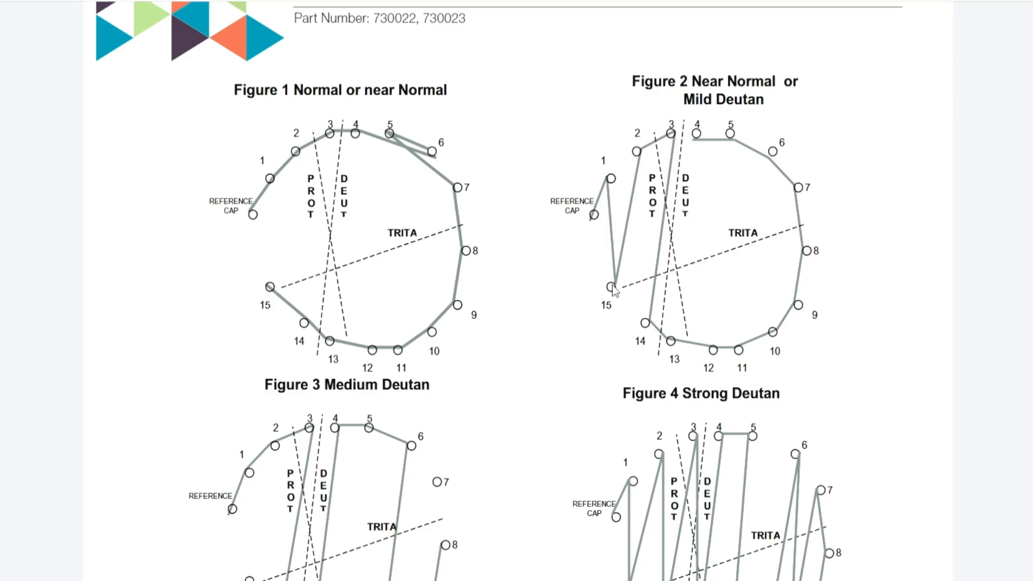
mouse_move(651, 337)
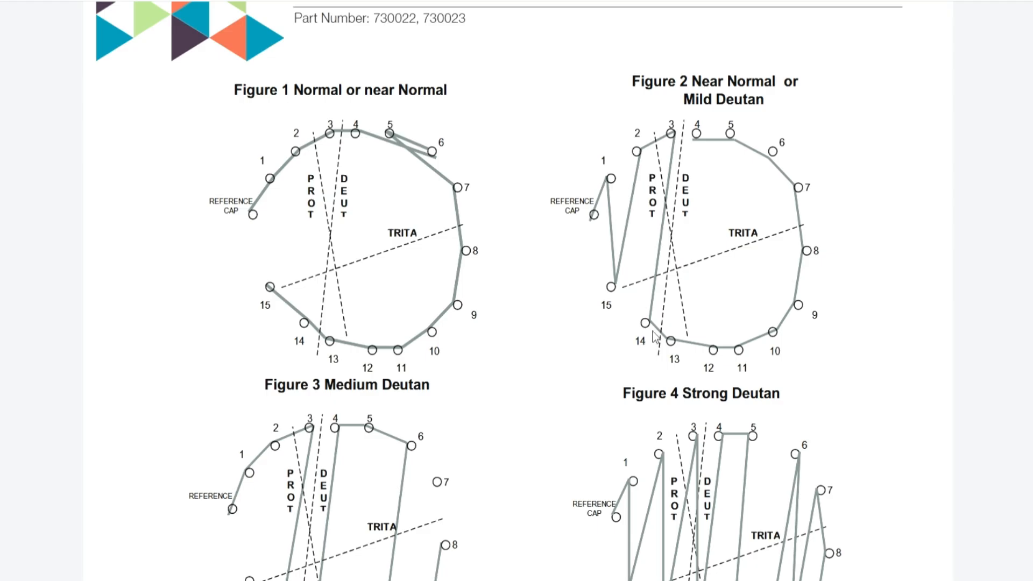
scroll("down", 3)
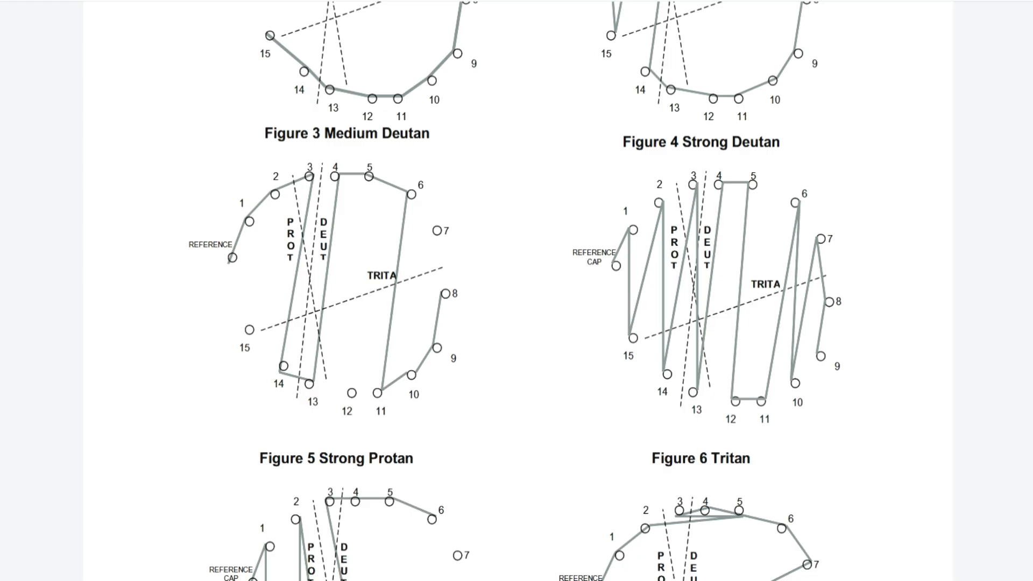
scroll("down", 3)
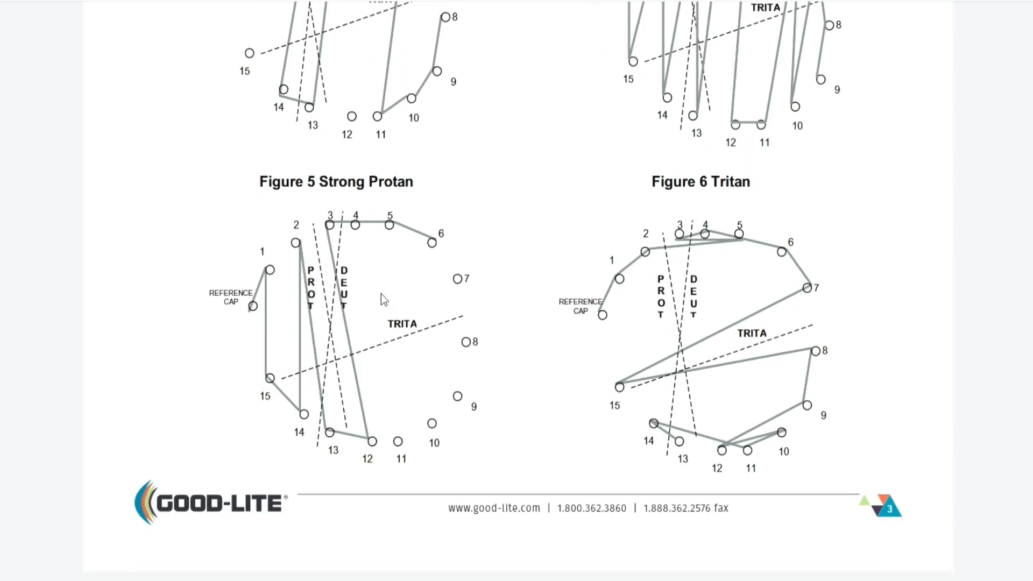
mouse_move(371, 233)
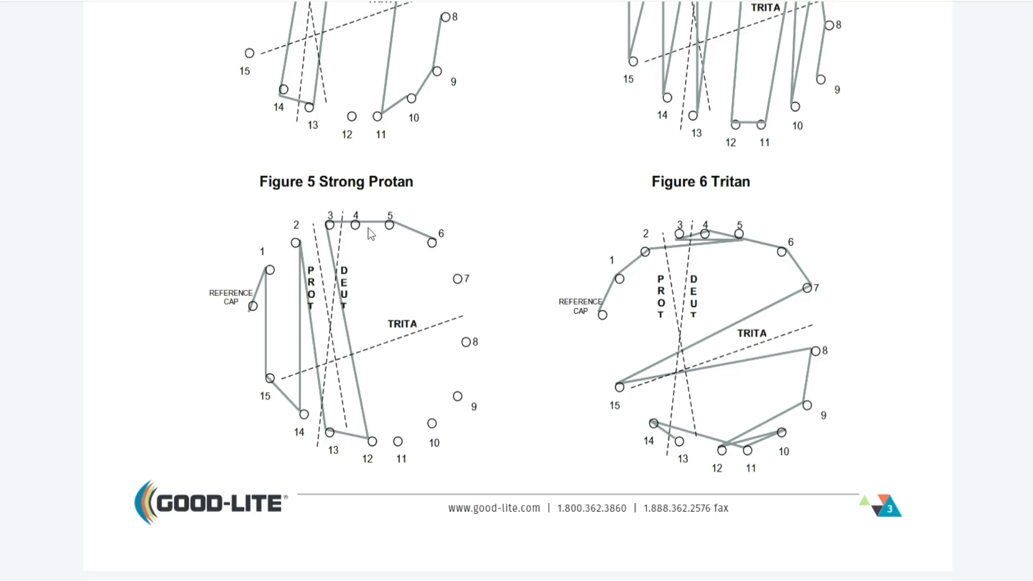
mouse_move(329, 306)
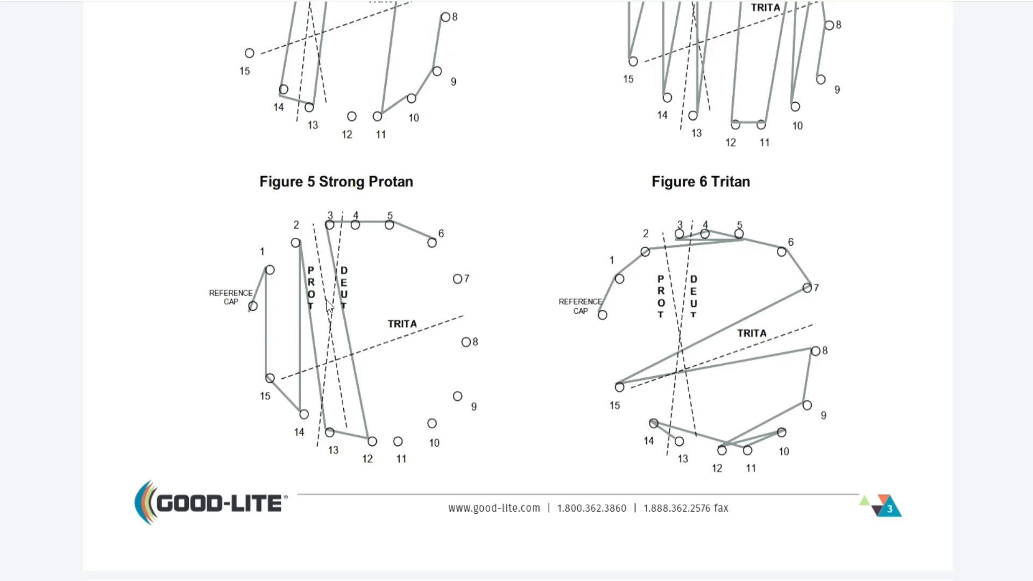
mouse_move(460, 267)
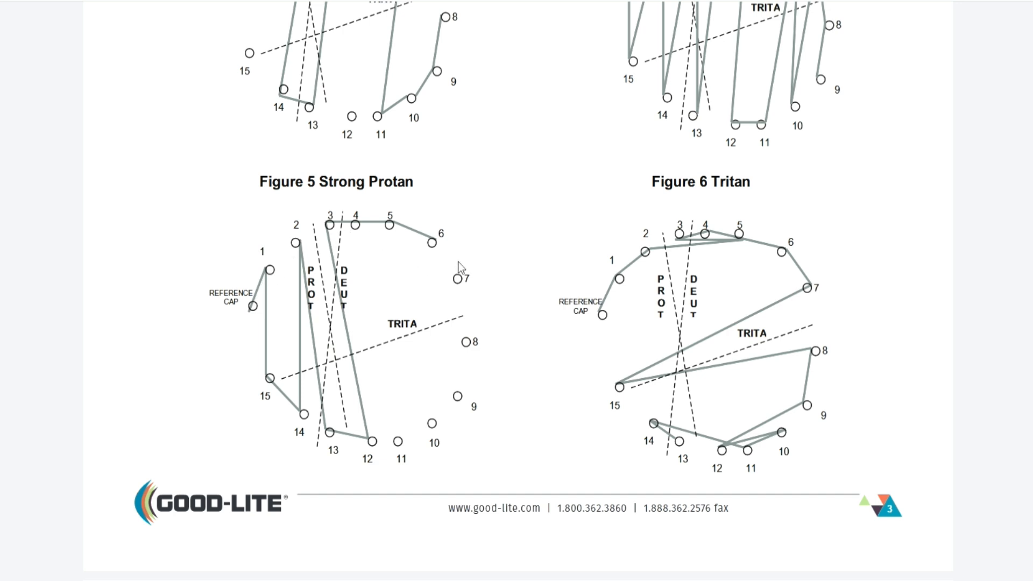
mouse_move(310, 321)
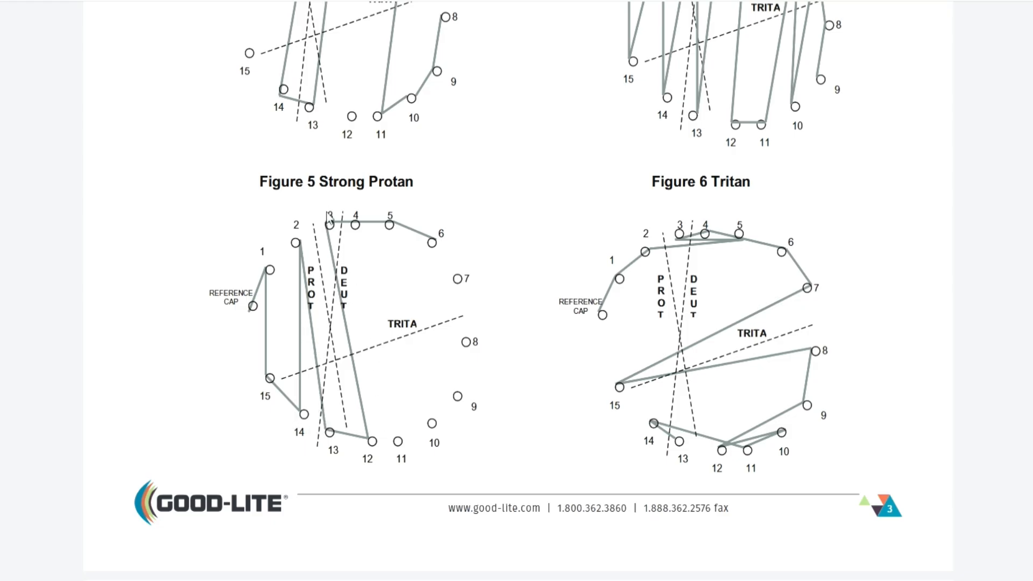
mouse_move(356, 328)
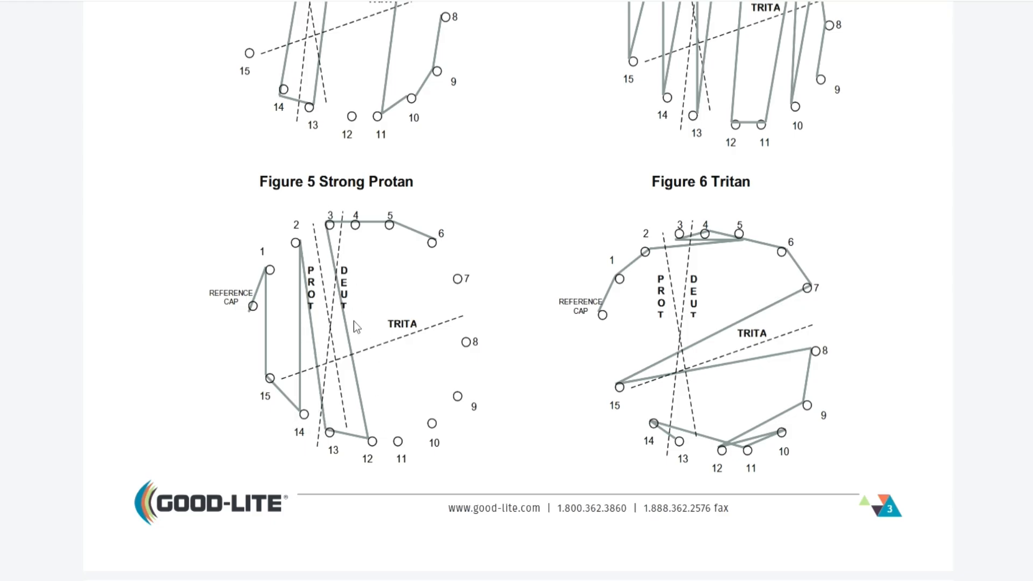
mouse_move(766, 304)
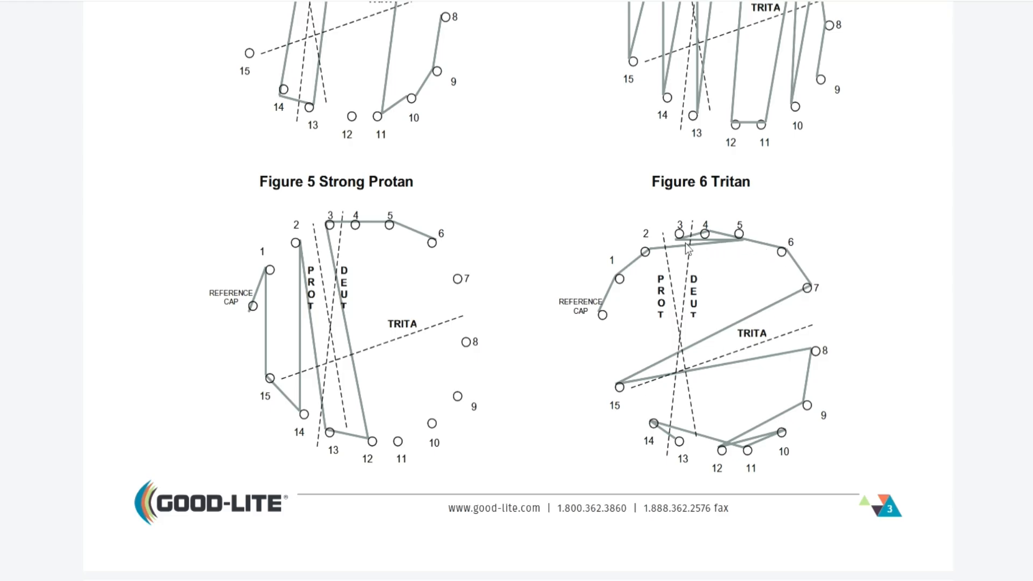
mouse_move(807, 302)
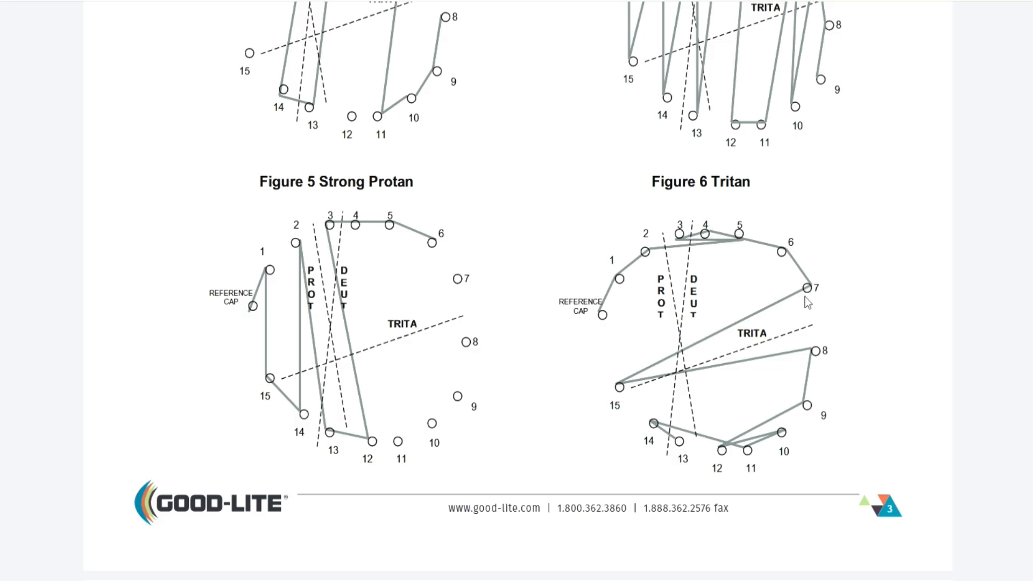
mouse_move(829, 313)
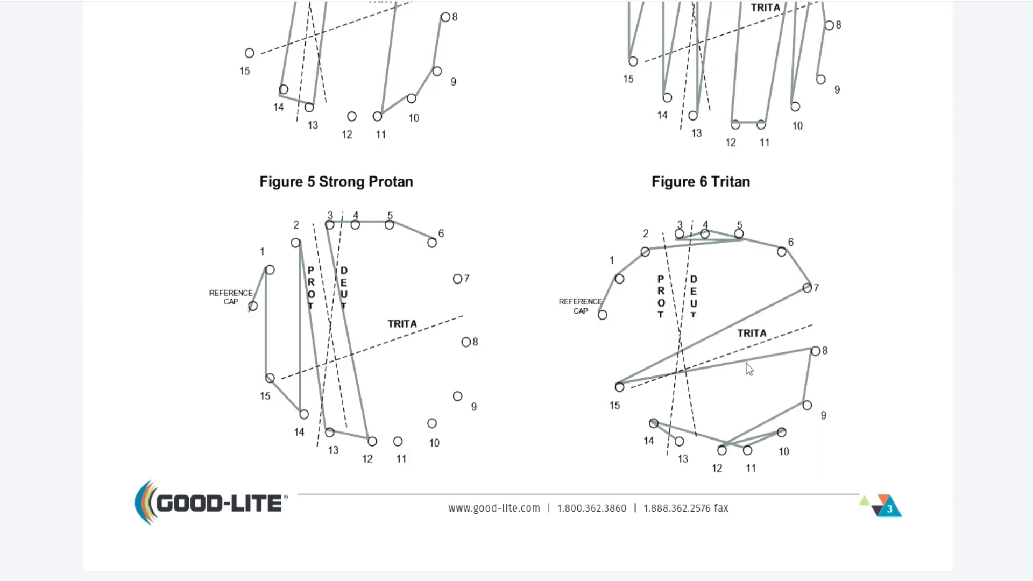
mouse_move(816, 402)
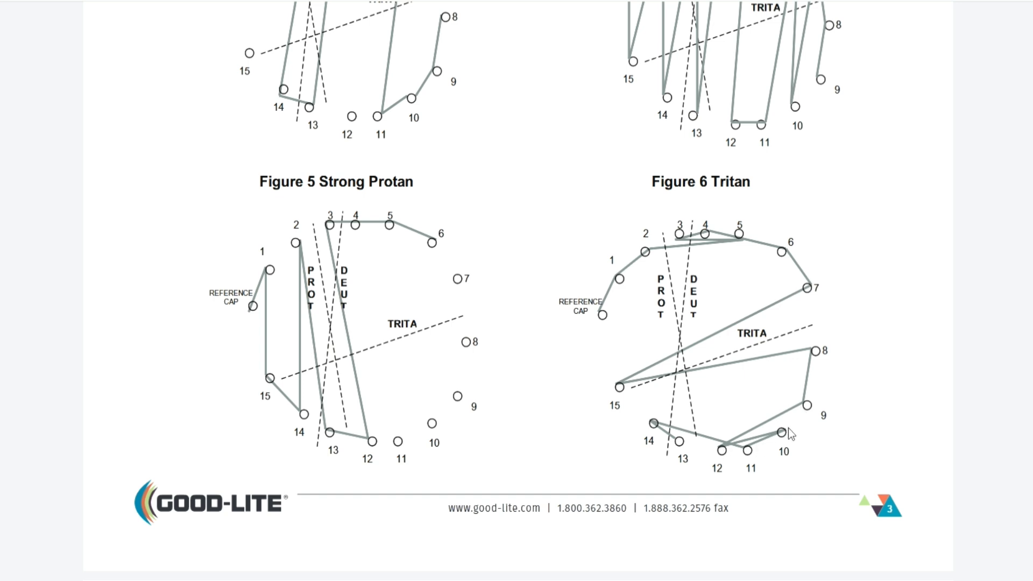
mouse_move(798, 303)
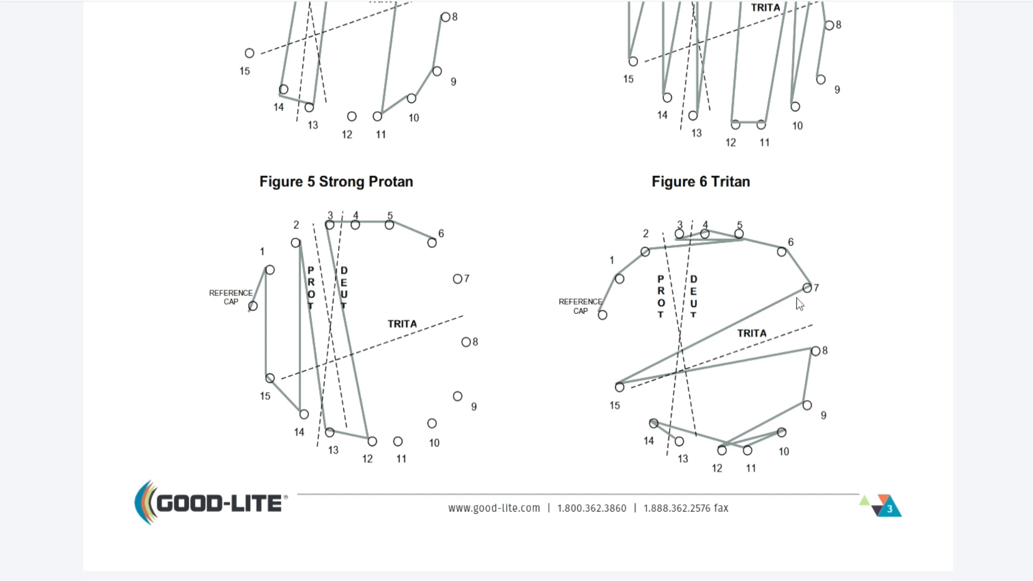
mouse_move(783, 365)
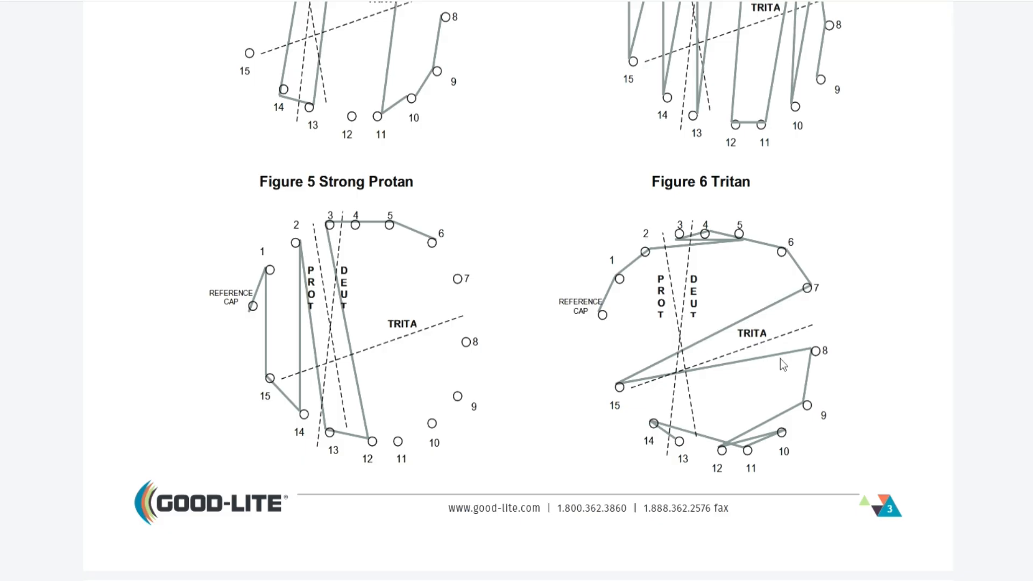
scroll("down", 3)
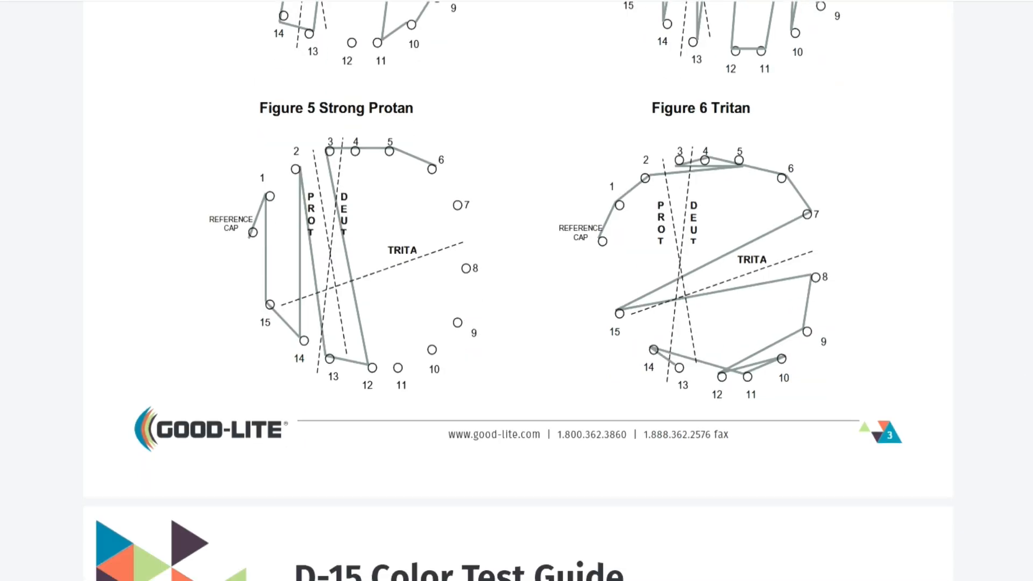
scroll("up", 3)
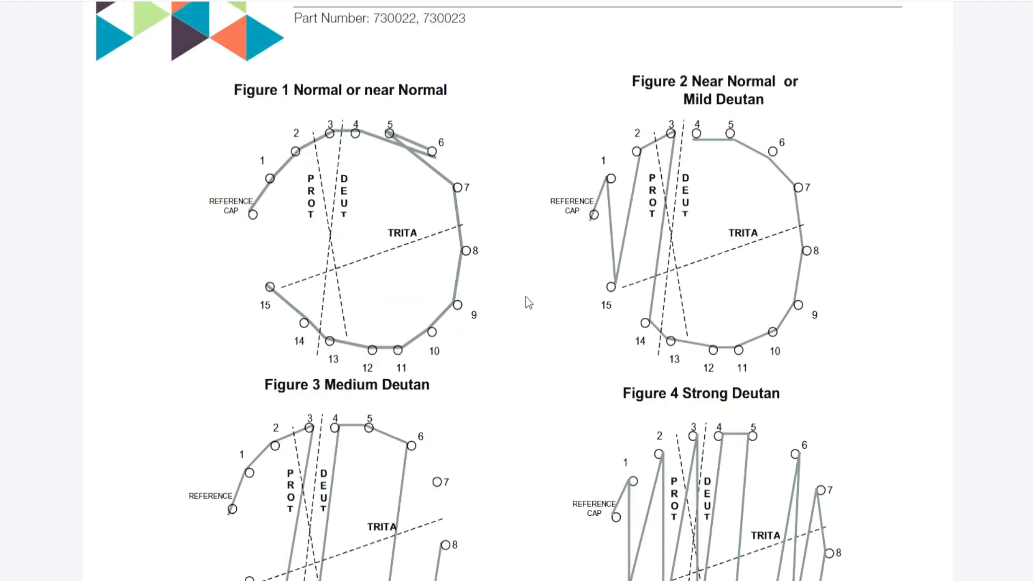
mouse_move(755, 175)
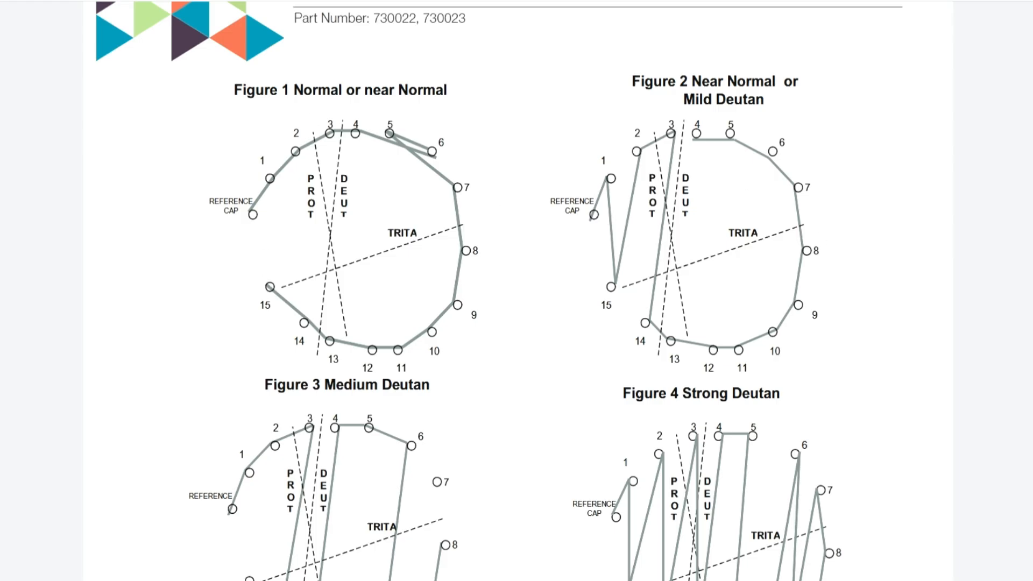
scroll("up", 3)
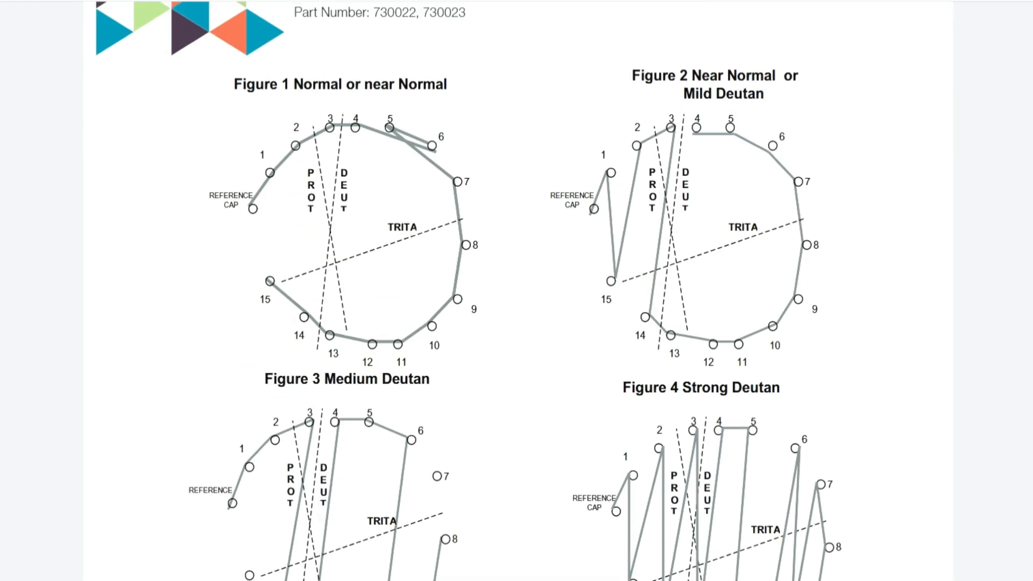